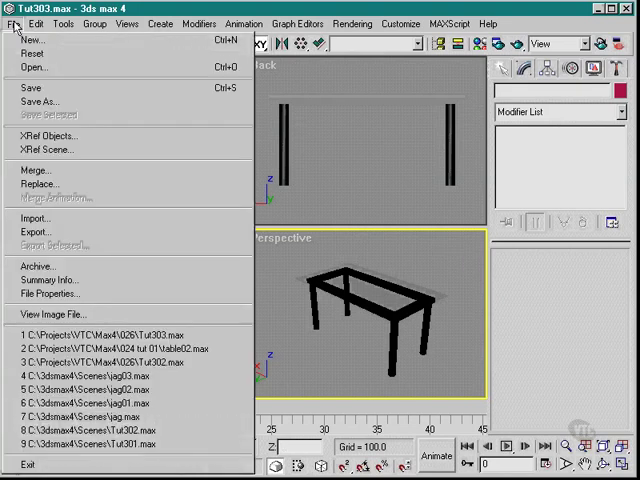
Merge from another scene, selecting Tut302.max in the 026 project folder
left_click(36, 168)
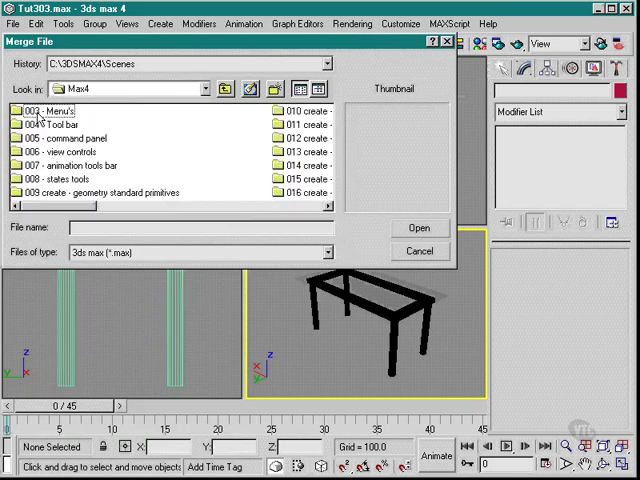
scroll("down", 3)
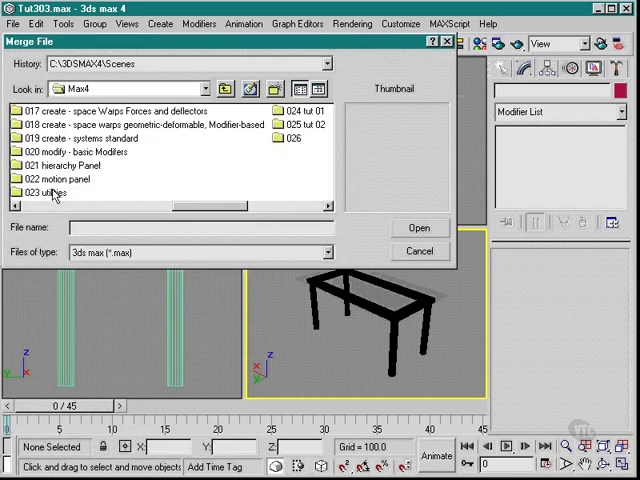
double_click(300, 138)
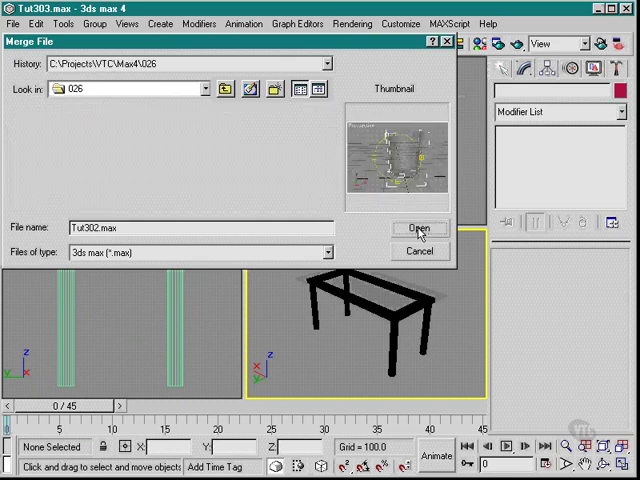
Merge the Line01 glass from Tut302.max, keeping the scene's own raytrace tracks
left_click(419, 228)
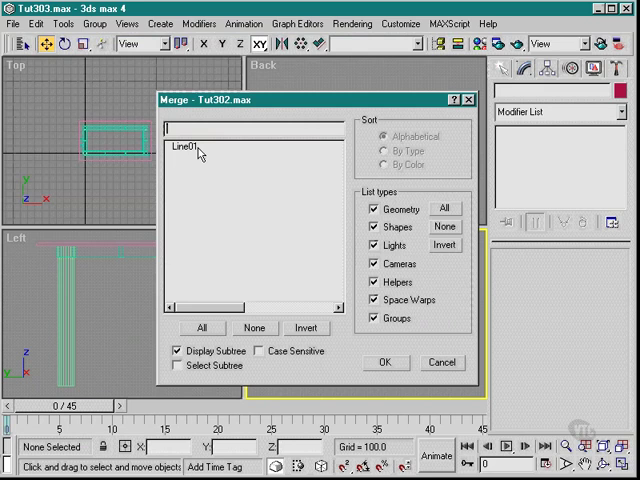
left_click(385, 362)
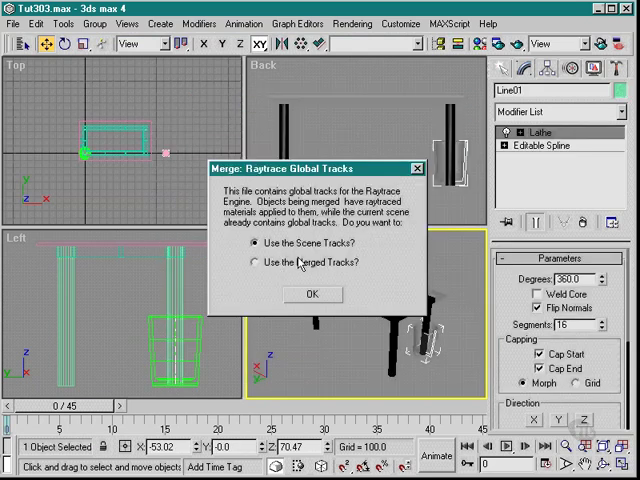
mouse_move(253, 291)
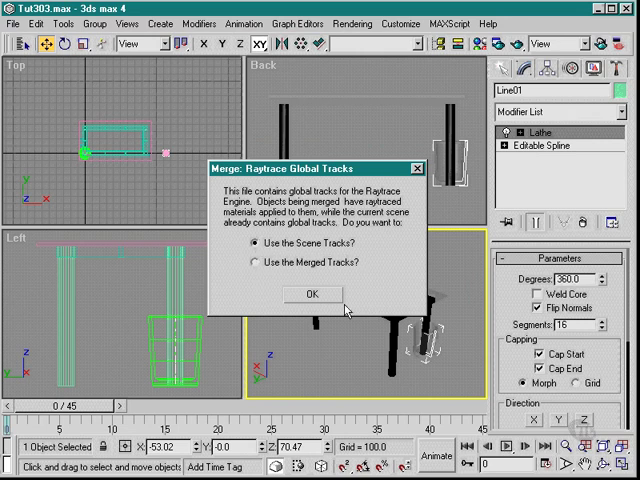
left_click(312, 294)
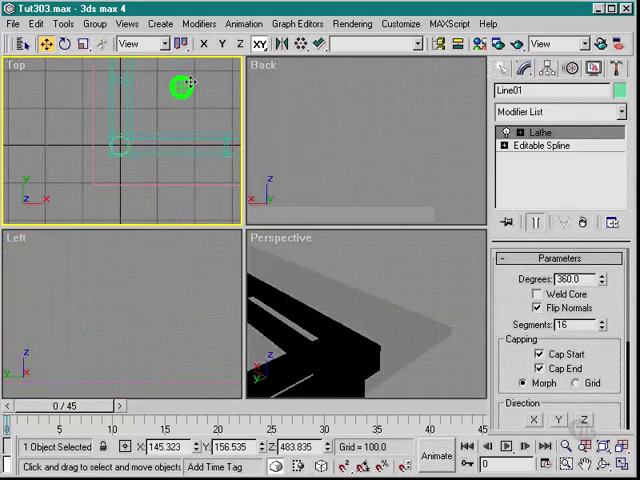
Drag the scaled glass across the Top viewport onto the tabletop
left_click_drag(184, 84, 196, 172)
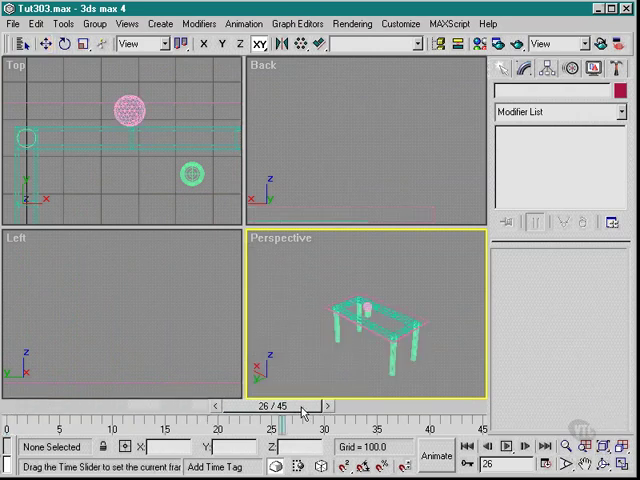
left_click_drag(298, 405, 238, 405)
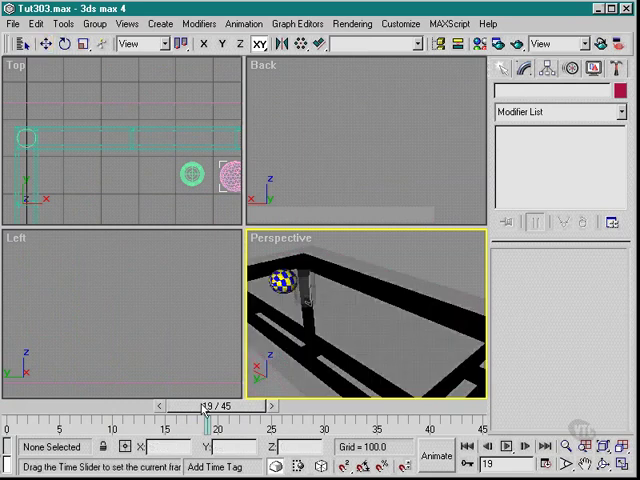
left_click_drag(205, 404, 270, 404)
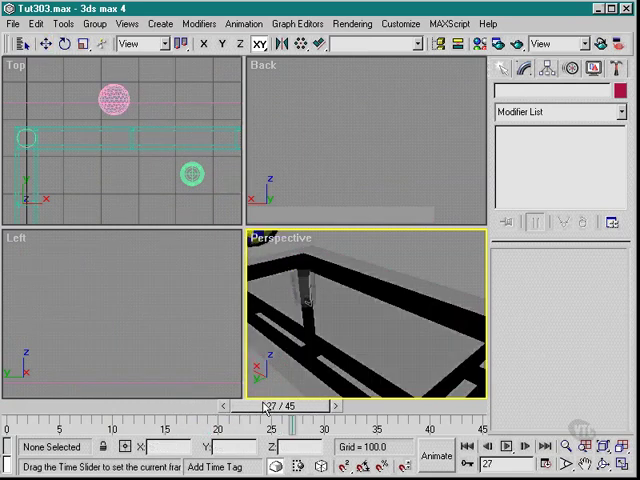
left_click_drag(268, 405, 198, 405)
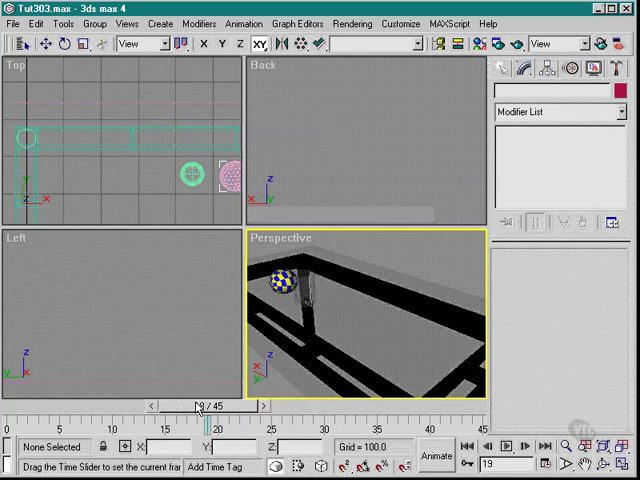
left_click_drag(195, 405, 240, 405)
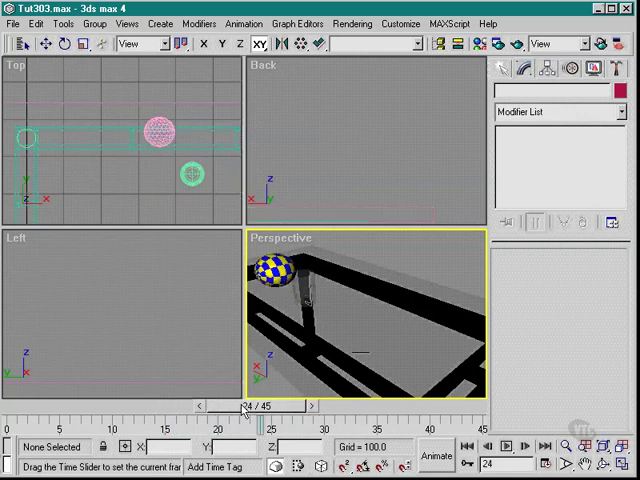
left_click_drag(245, 405, 135, 405)
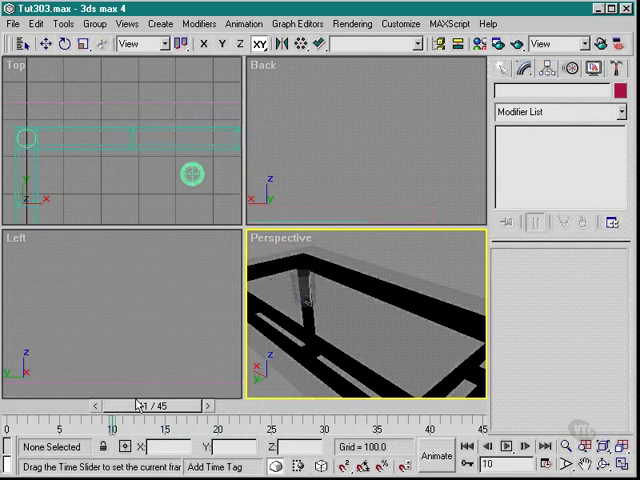
left_click_drag(138, 404, 200, 404)
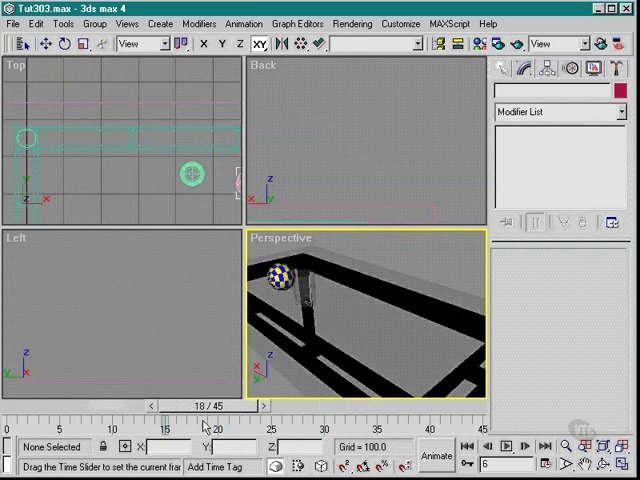
left_click_drag(205, 405, 135, 405)
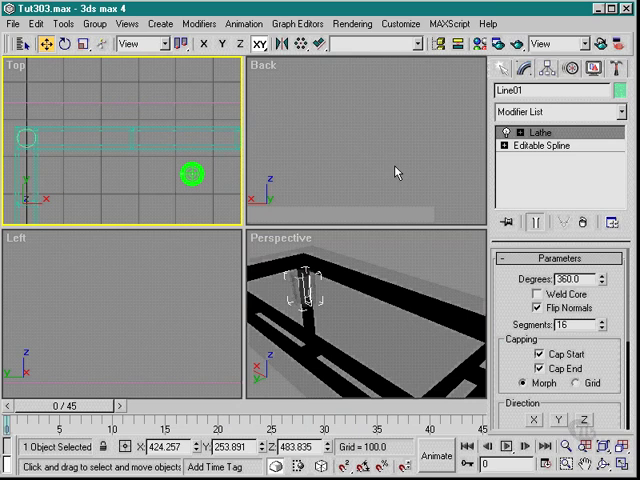
mouse_move(517, 173)
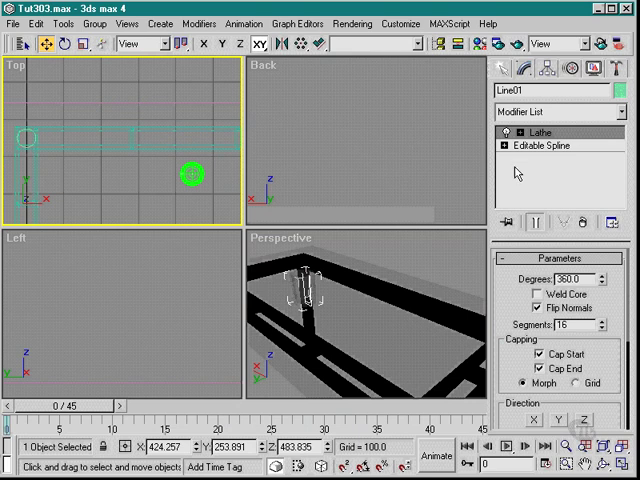